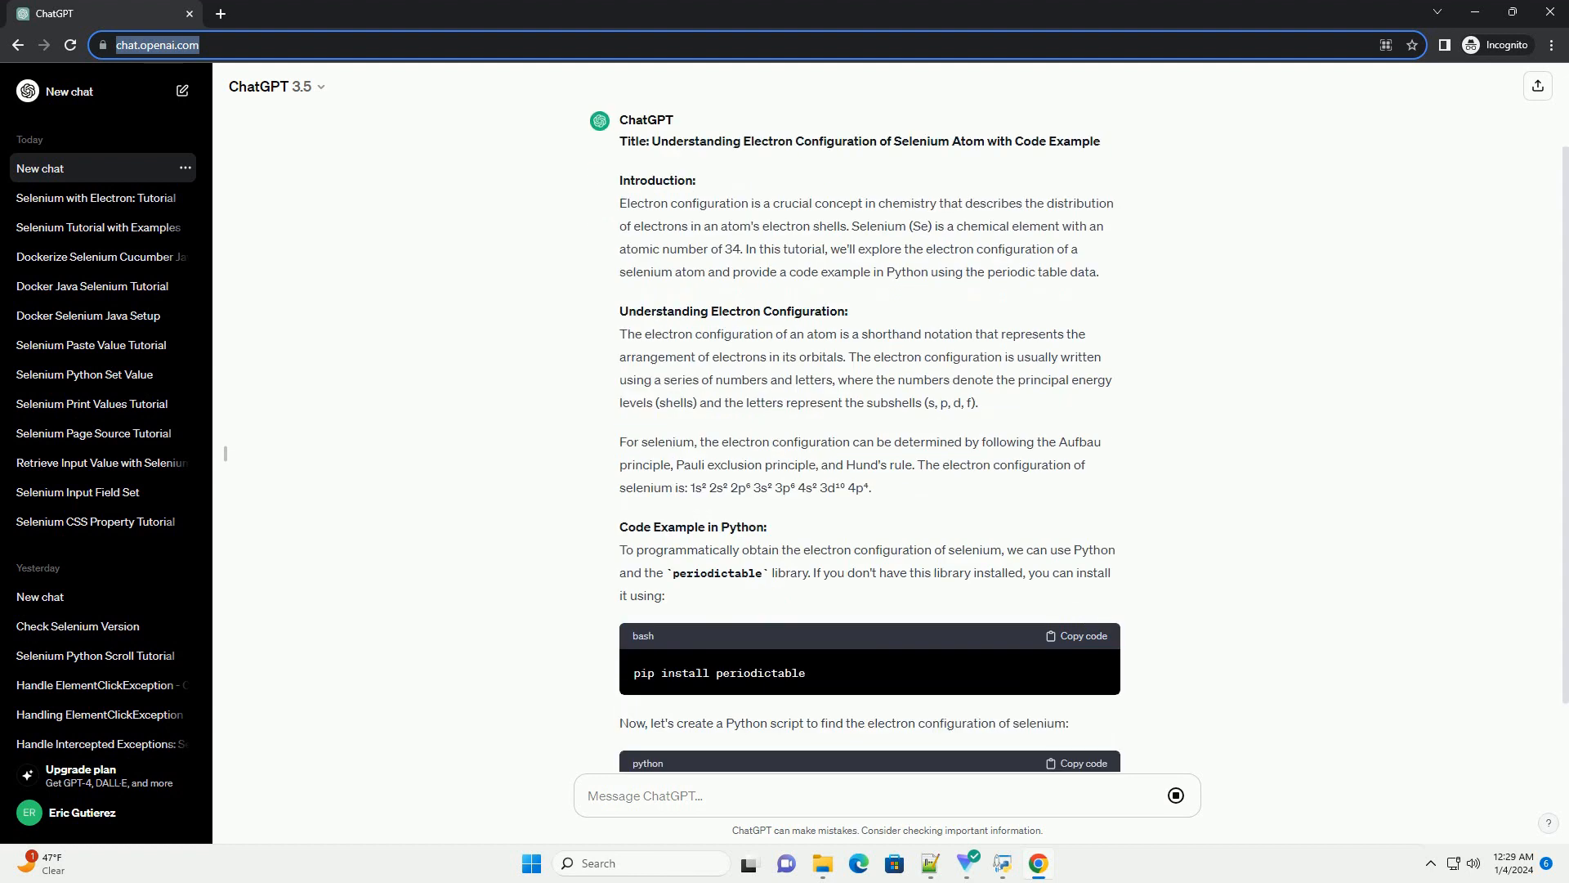
Scroll down through the streaming selenium tutorial, pip install step and periodictable script
scroll(down, 3)
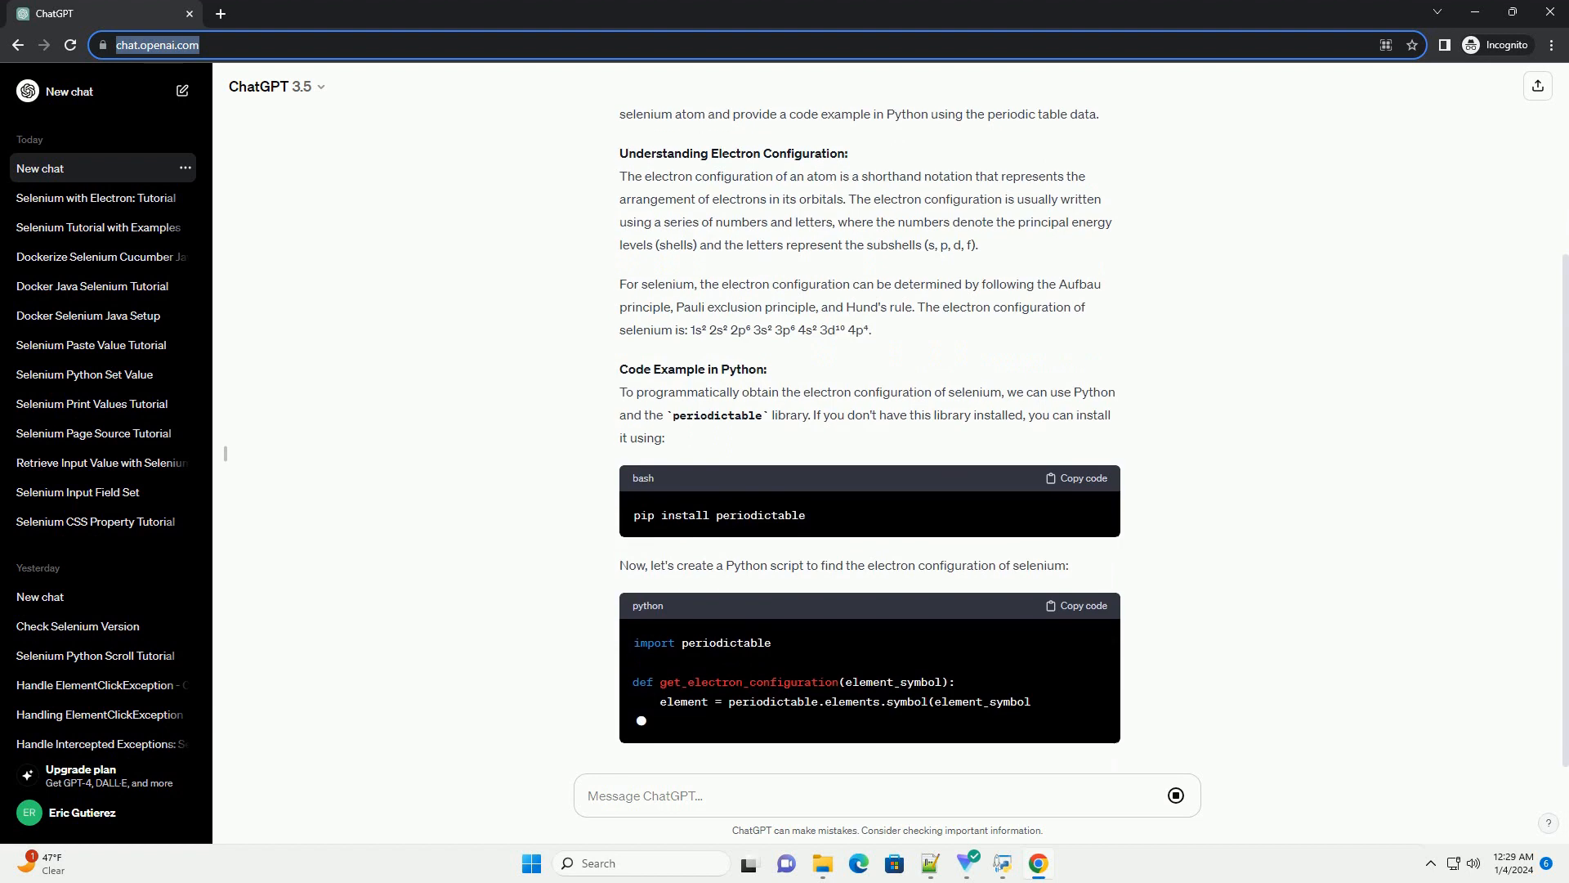
scroll(down, 3)
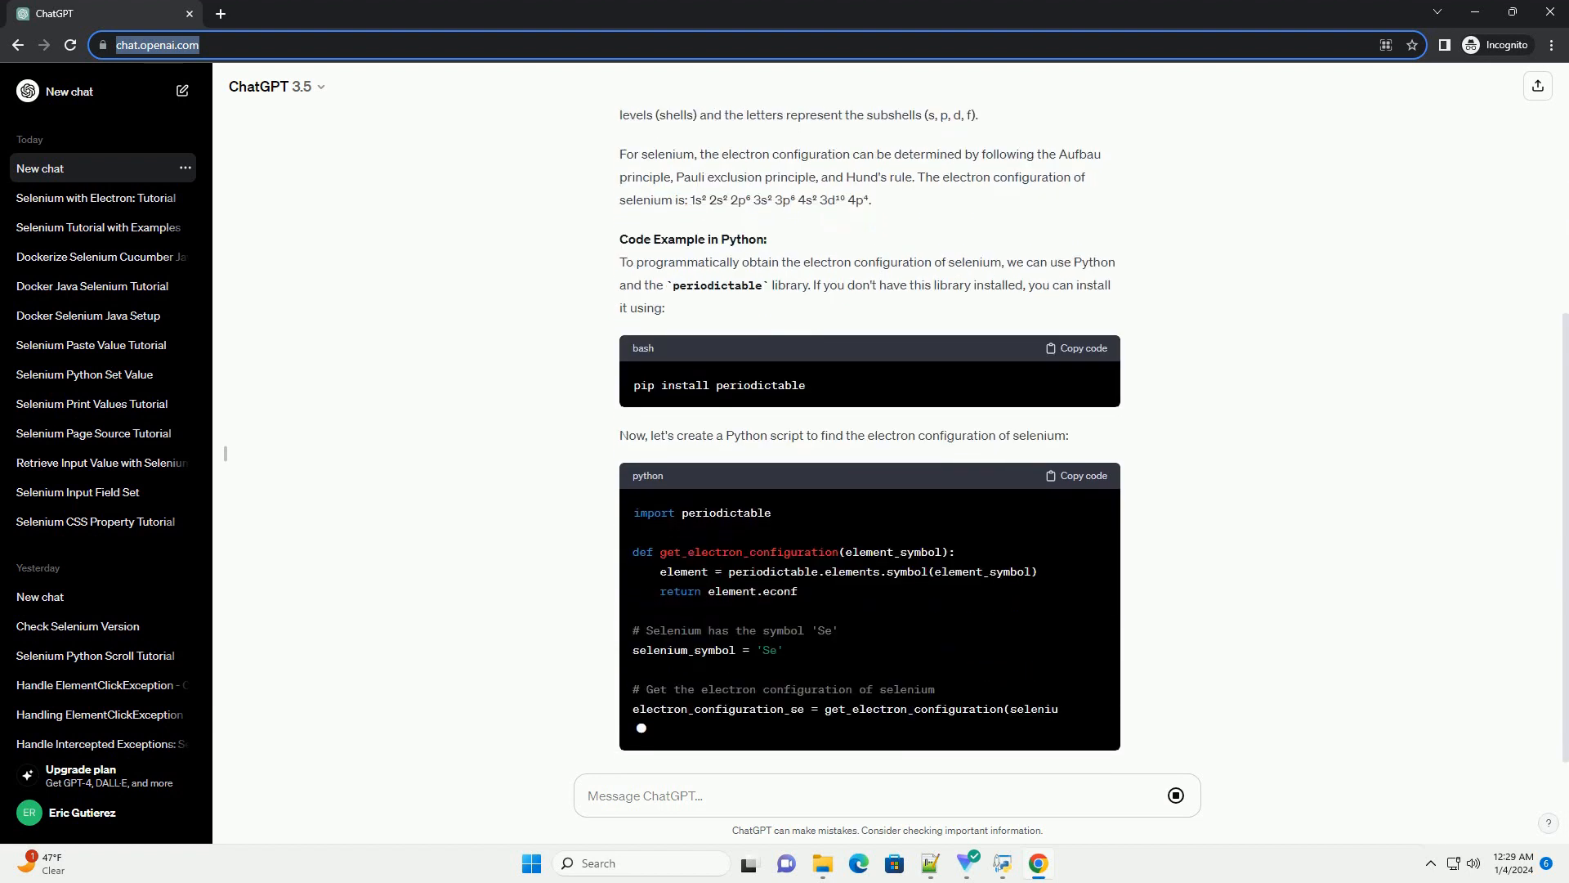
scroll(down, 3)
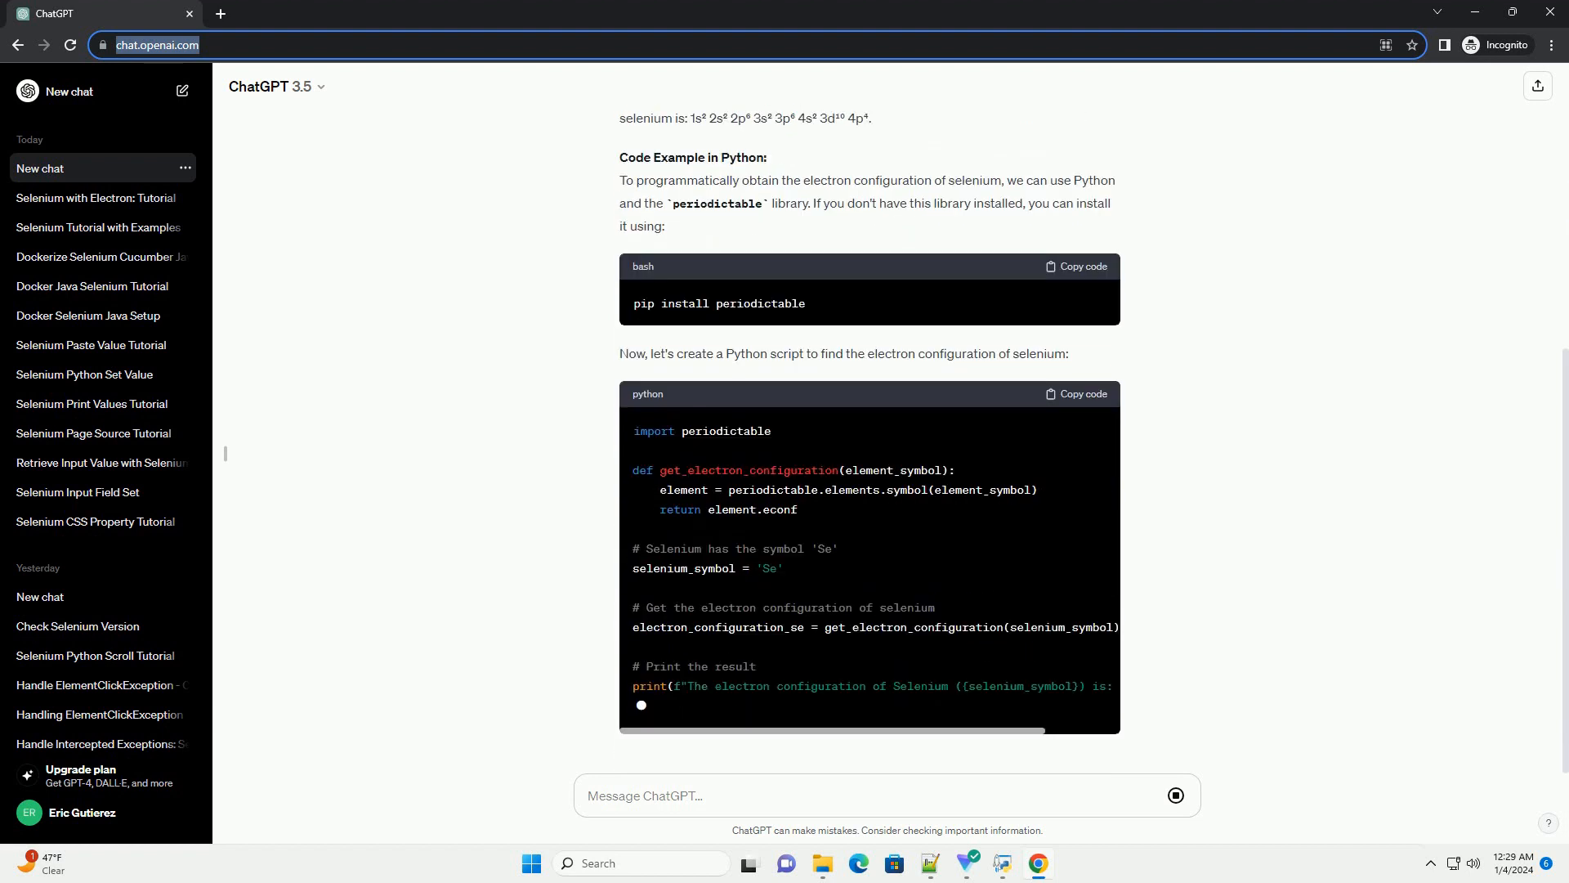
scroll(down, 3)
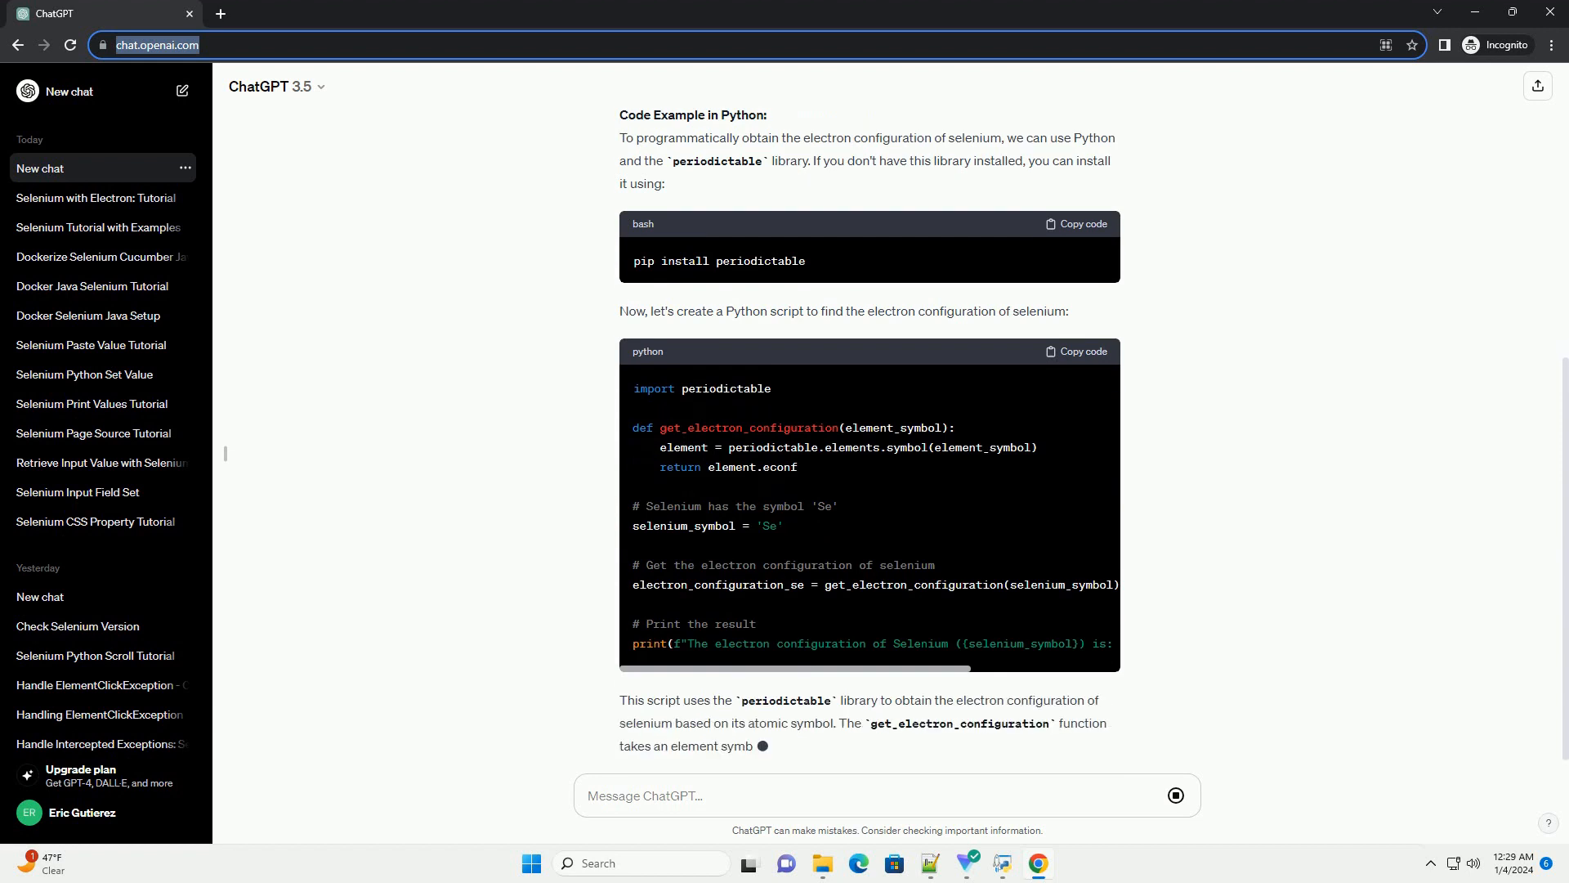
scroll(down, 3)
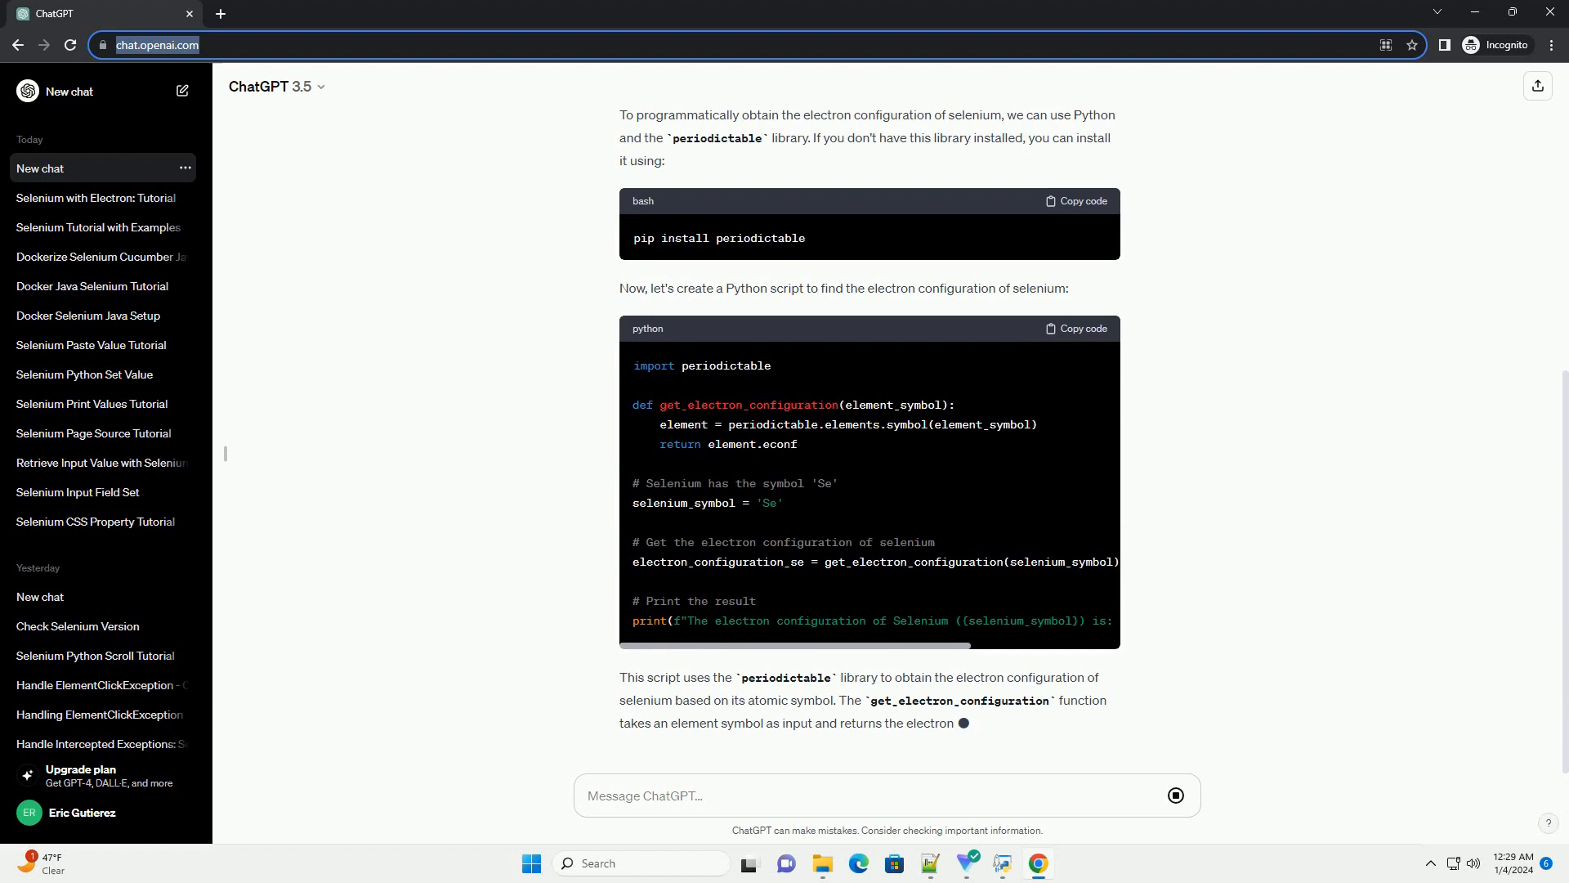
scroll(down, 3)
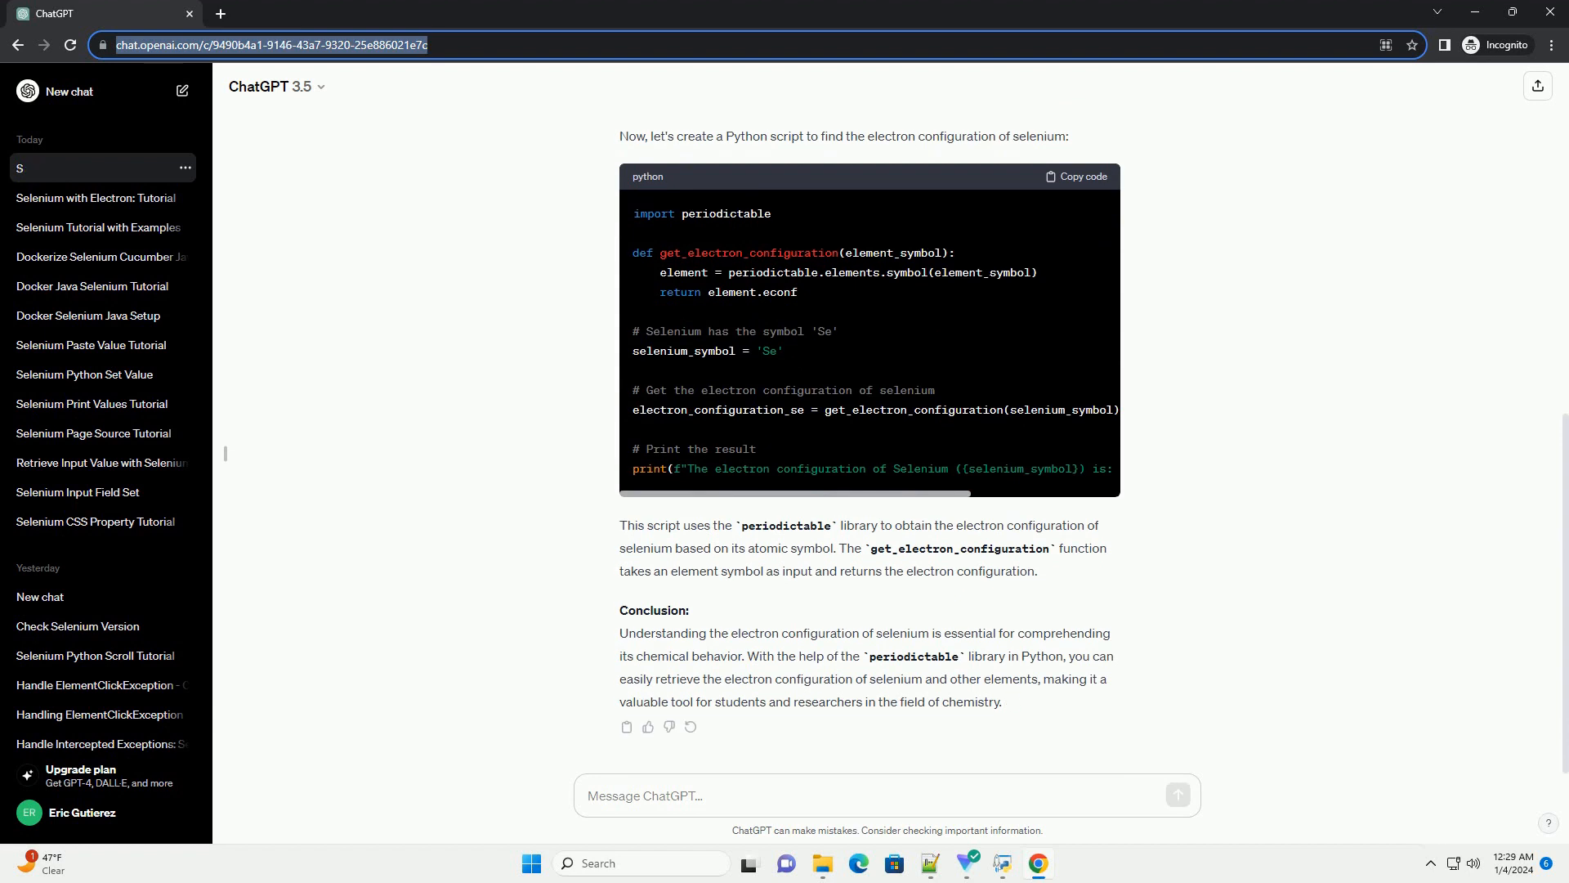
Click the chat page once the tutorial's conclusion finishes and the sidebar shows 'Selenium'
click(90, 167)
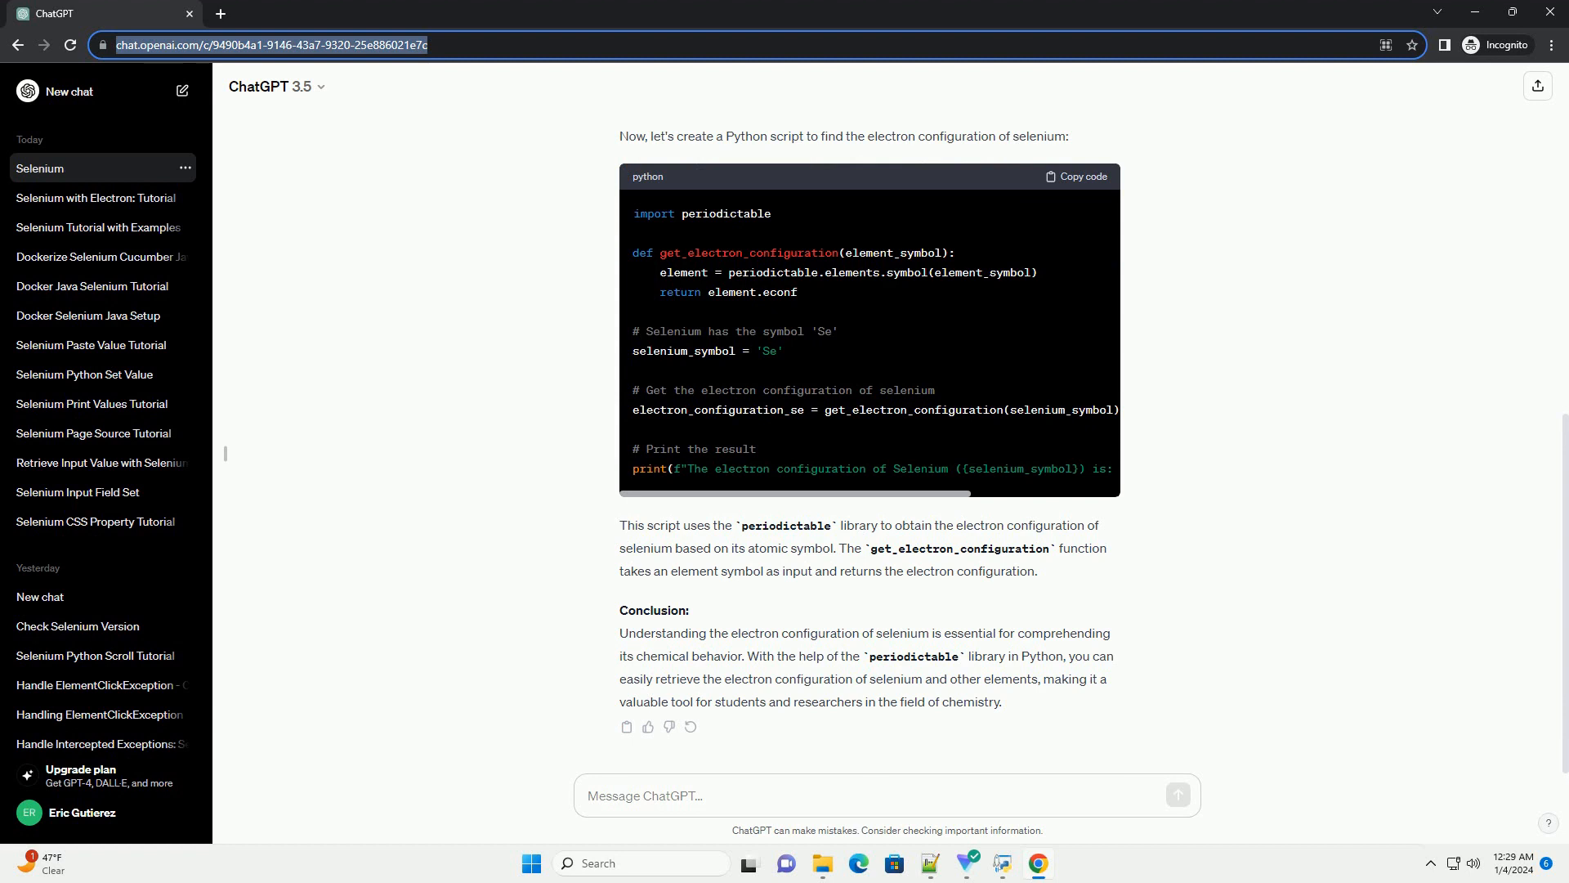